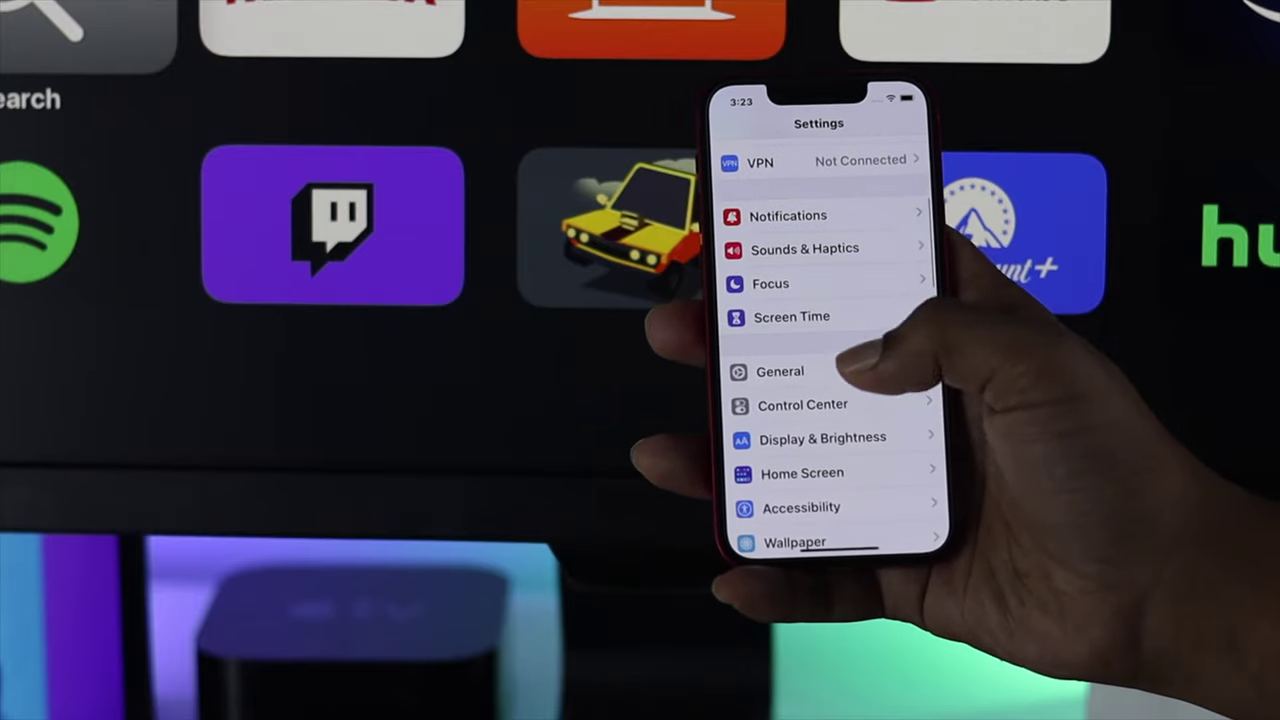
- In General > AirPlay & Handoff, switch on Transfer to HomePod and Handoff
{"action": "left_click", "coordinate": [780, 370]}
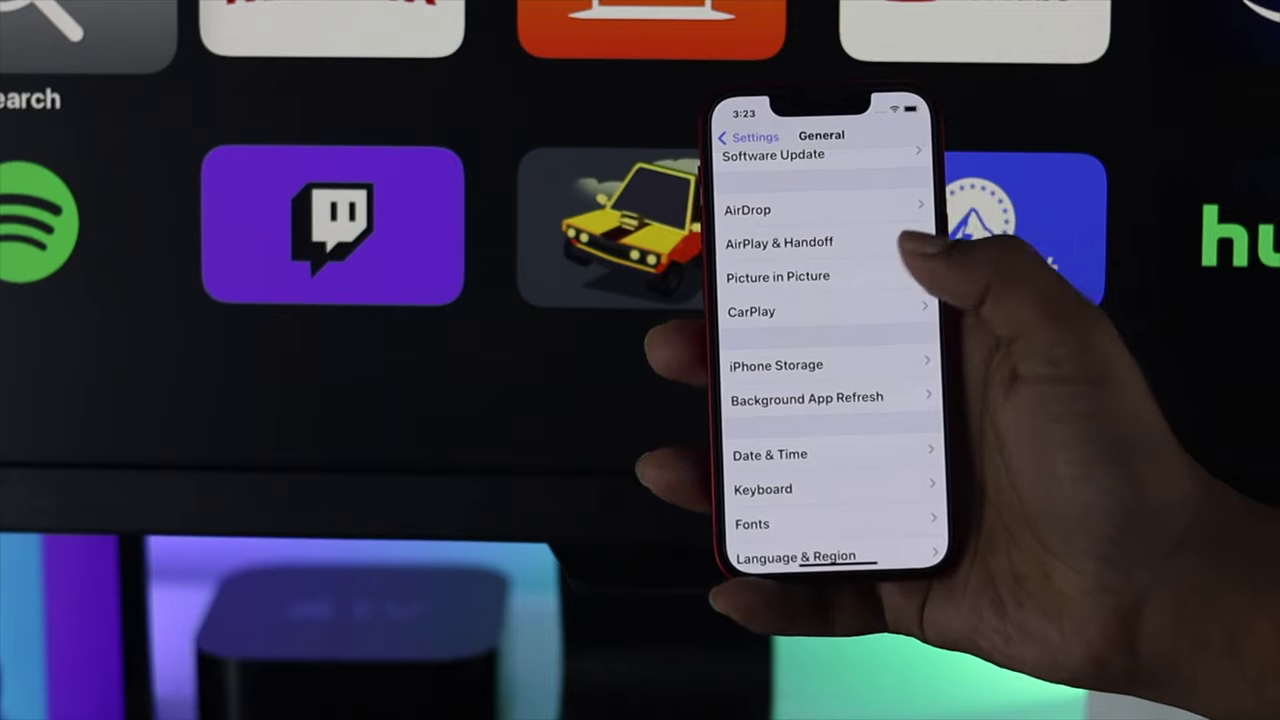
{"action": "left_click", "coordinate": [780, 242]}
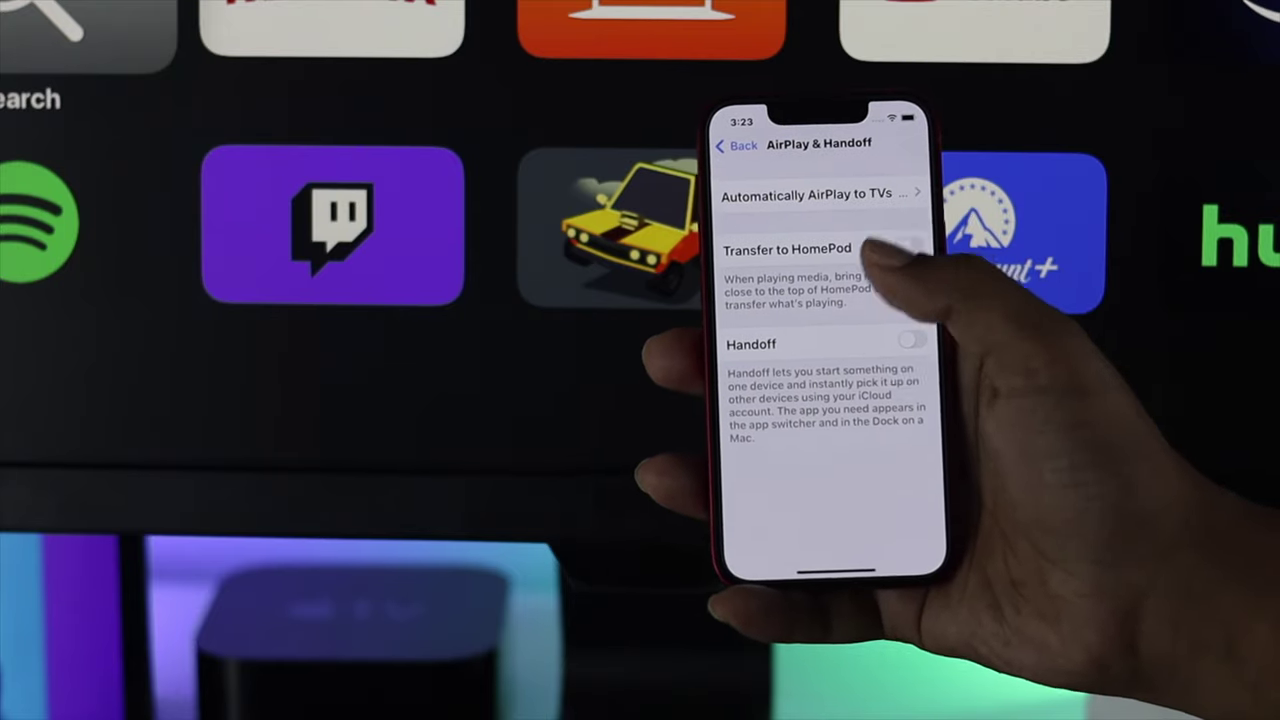
{"action": "left_click", "coordinate": [900, 240]}
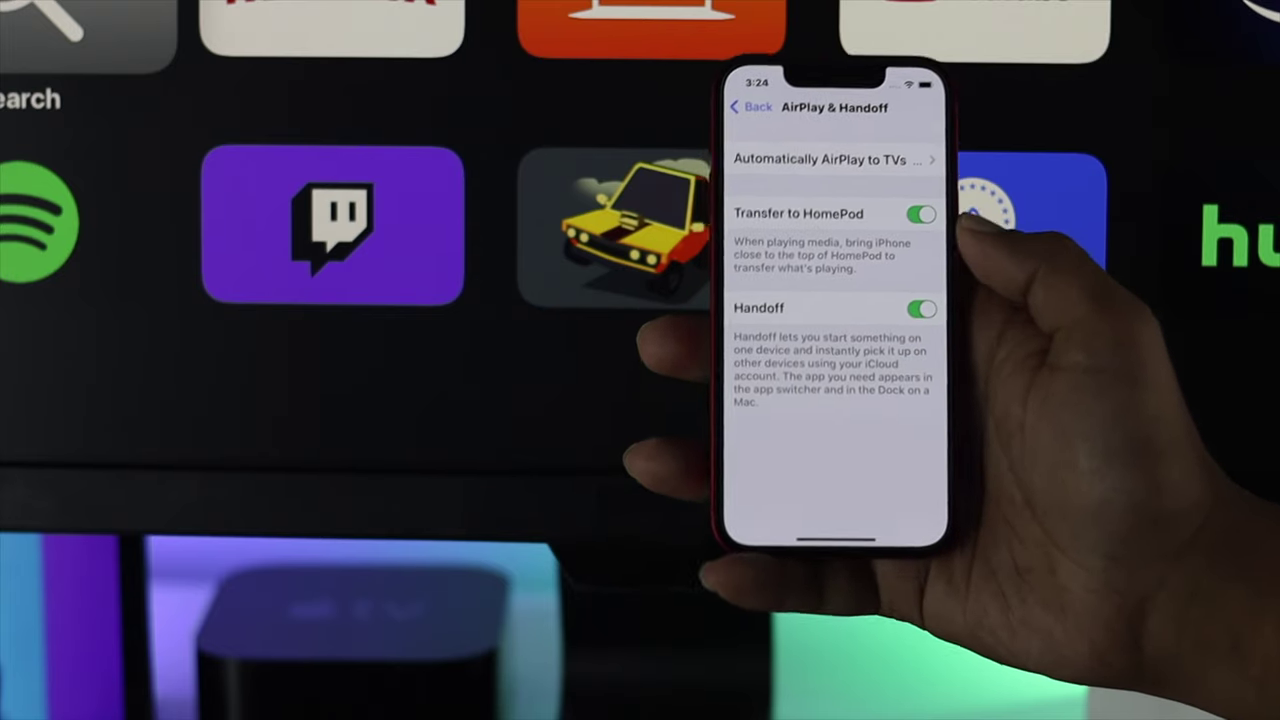
{"action": "left_click", "coordinate": [832, 160]}
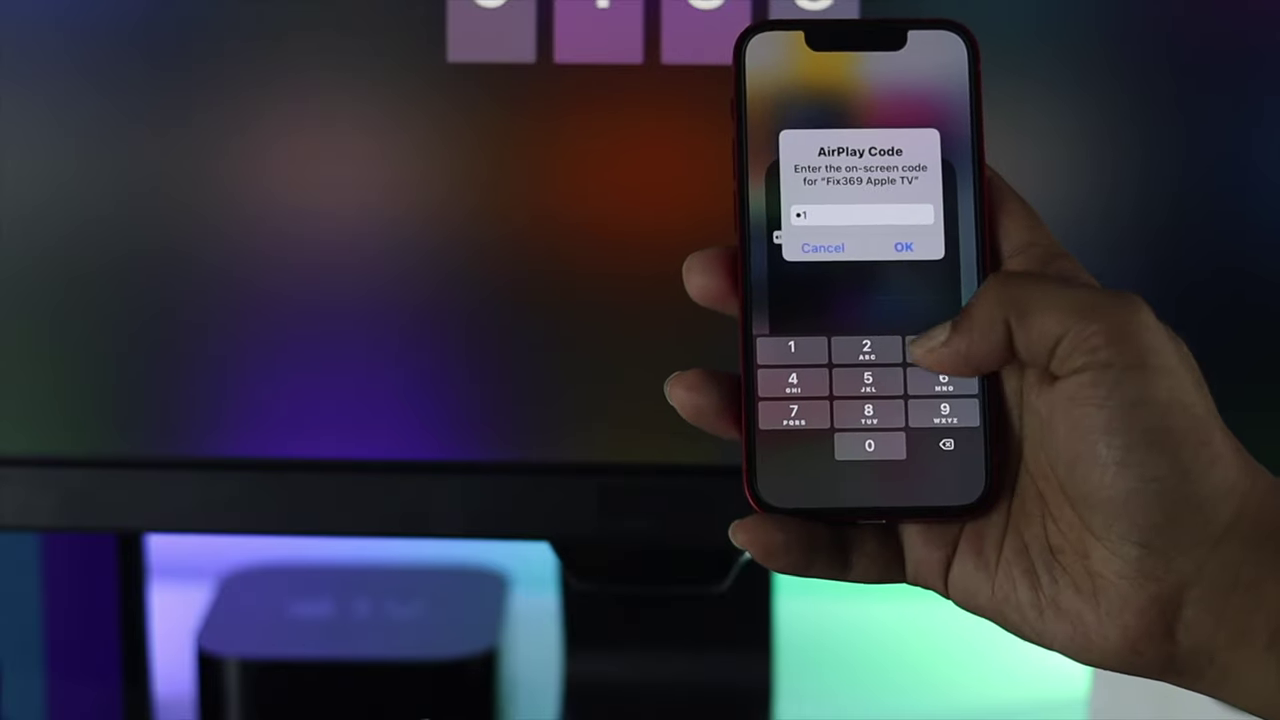
- Confirm the entered AirPlay code so the iPhone starts mirroring to Fix369 Apple TV
{"action": "left_click", "coordinate": [902, 248]}
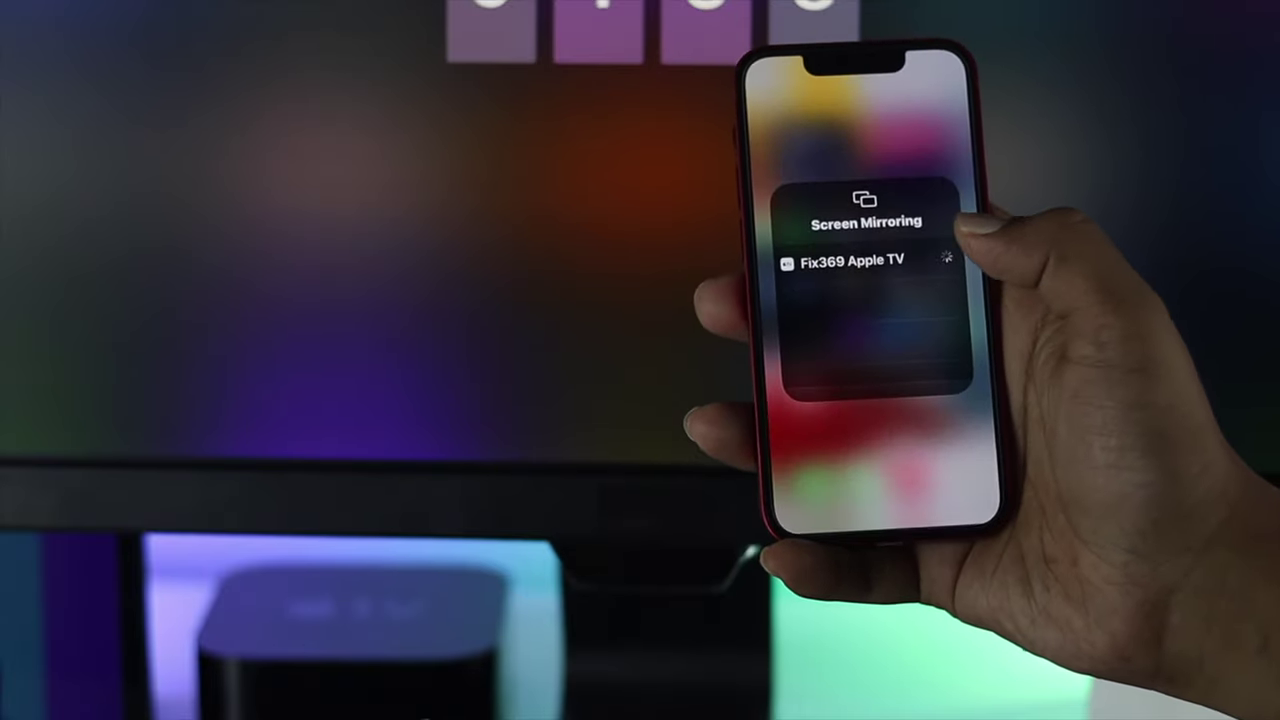